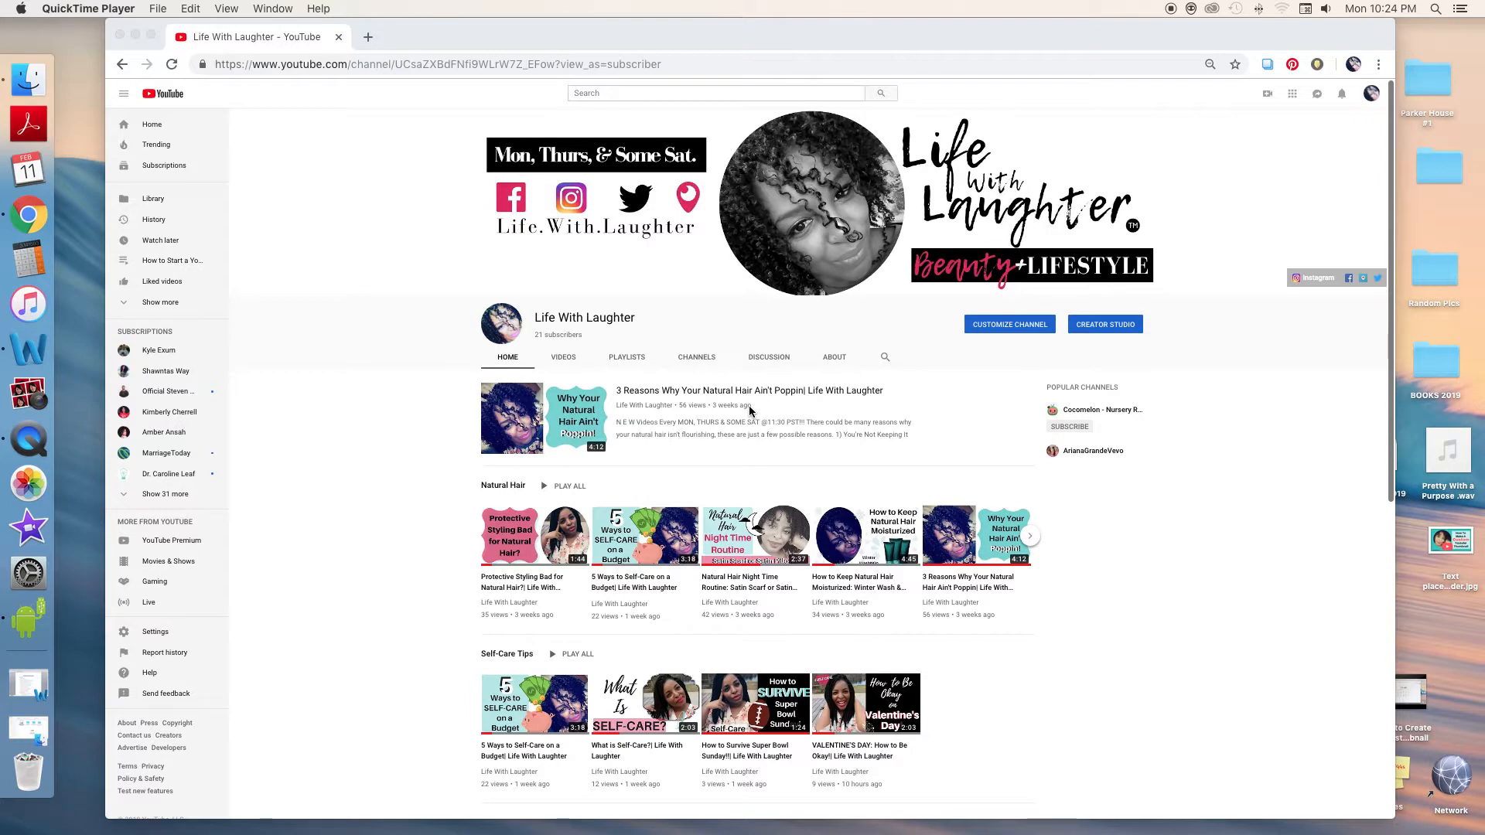
{"action": "mouse_move", "coordinate": [754, 415]}
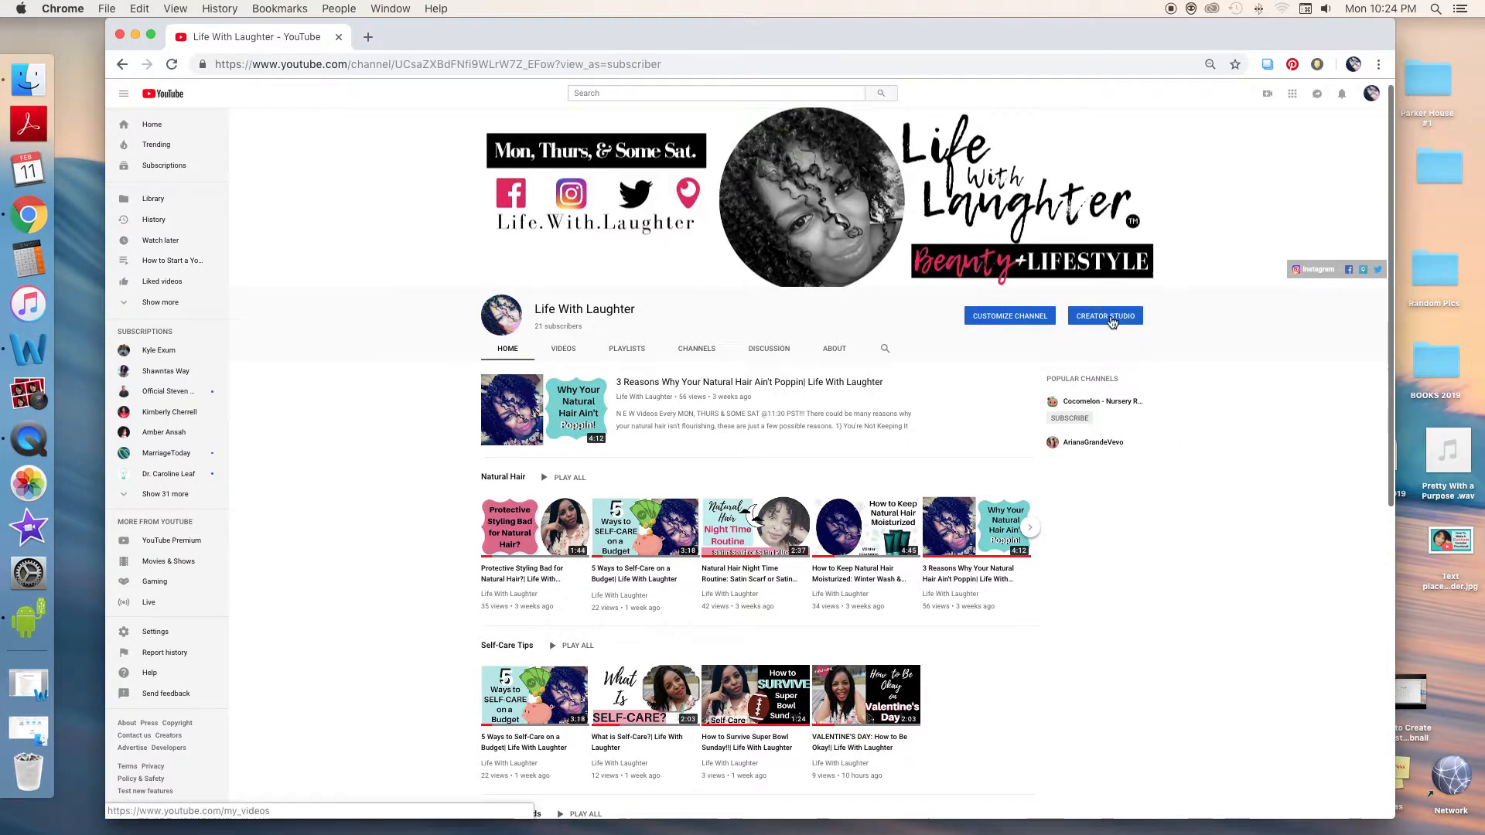
Enter Creator Studio from the Life With Laughter channel page
{"action": "left_click", "coordinate": [1105, 315]}
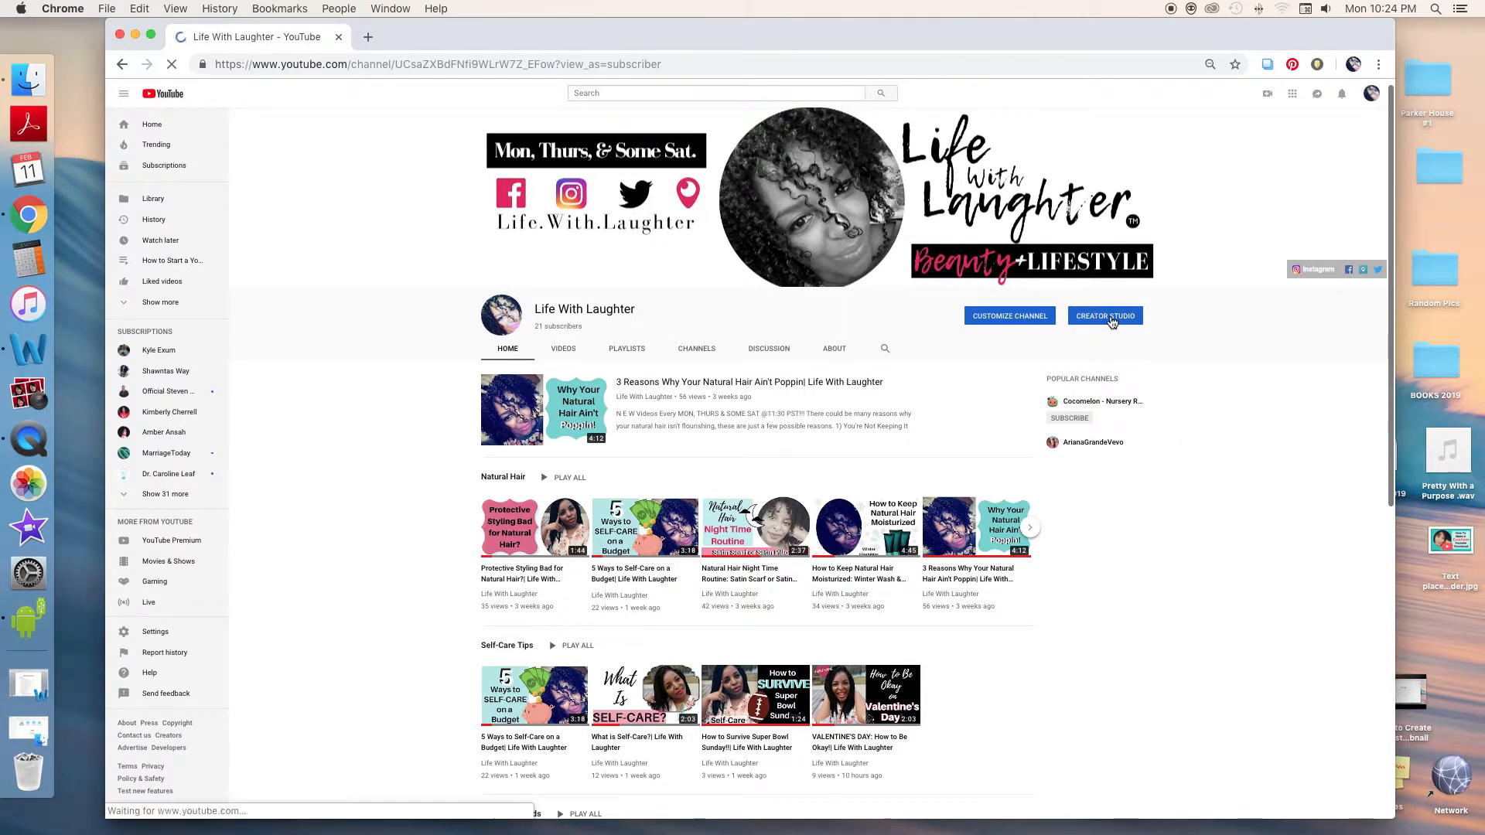
{"action": "left_click", "coordinate": [1104, 316]}
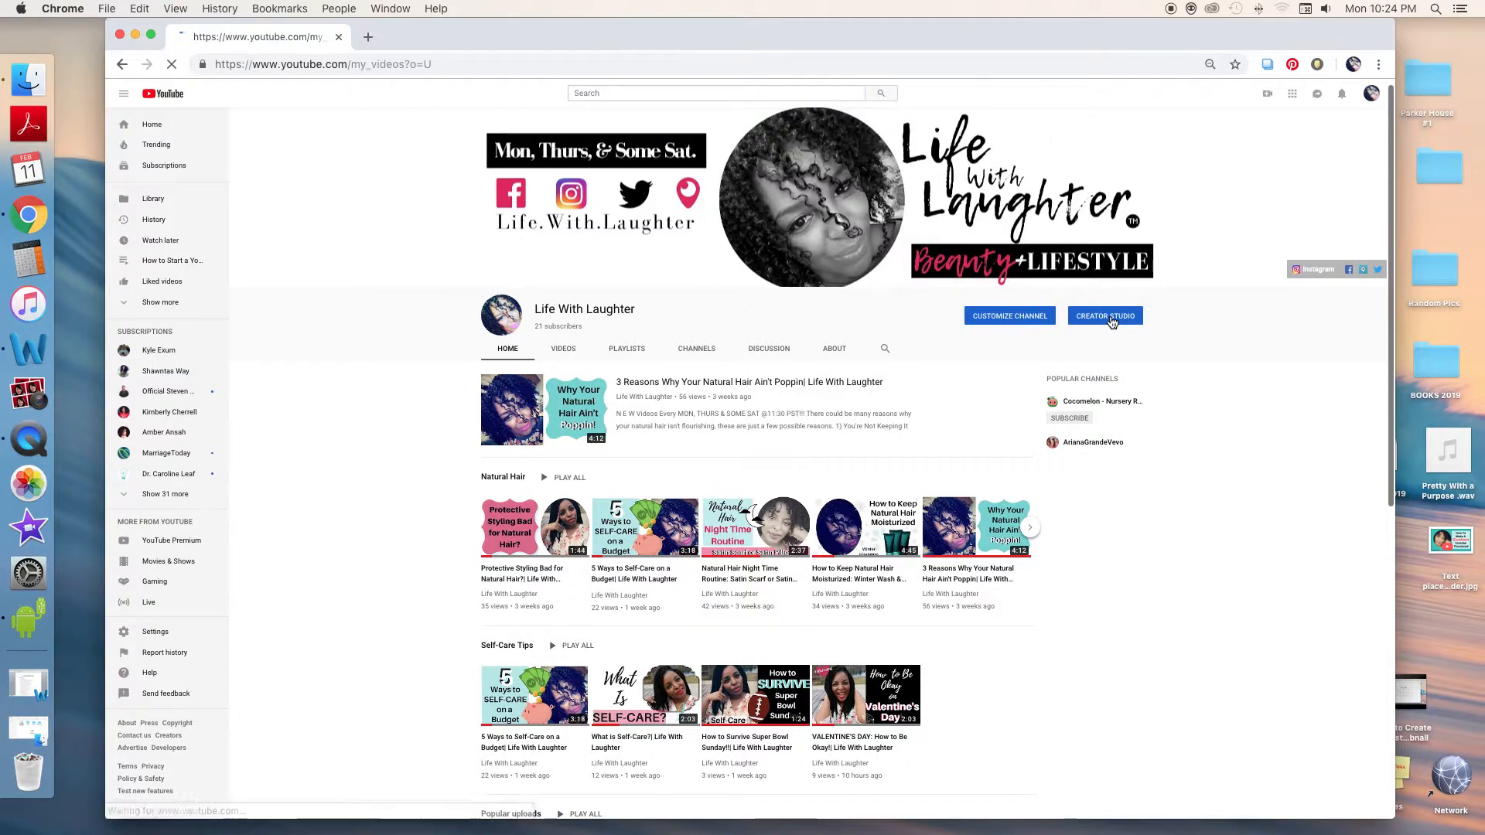
Begin editing the 'How to Make a YouTube Custom Thumbnail Tutorial' video from Video Manager
{"action": "left_click", "coordinate": [1104, 315]}
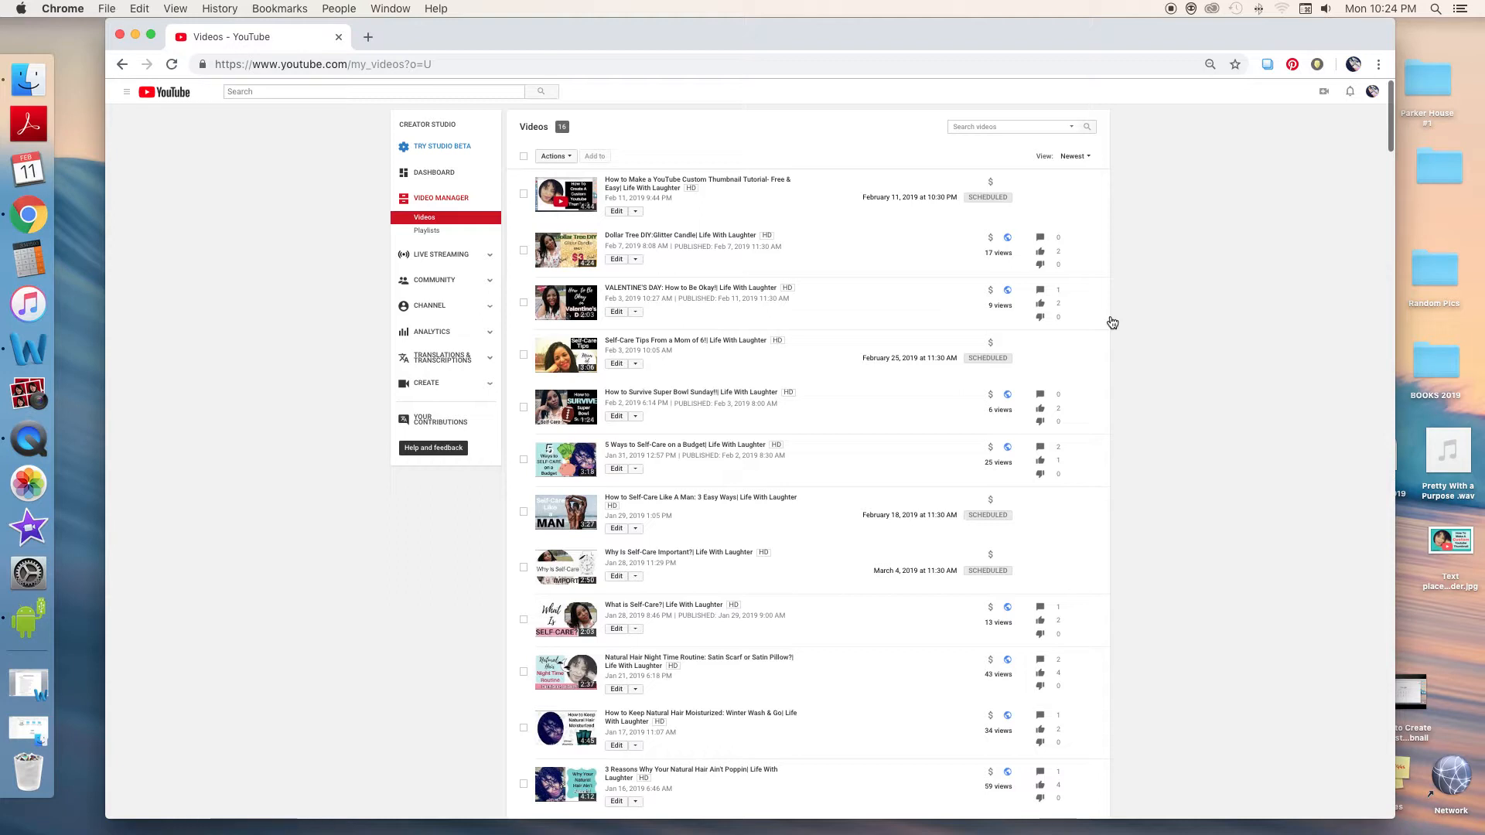
{"action": "mouse_move", "coordinate": [1073, 62]}
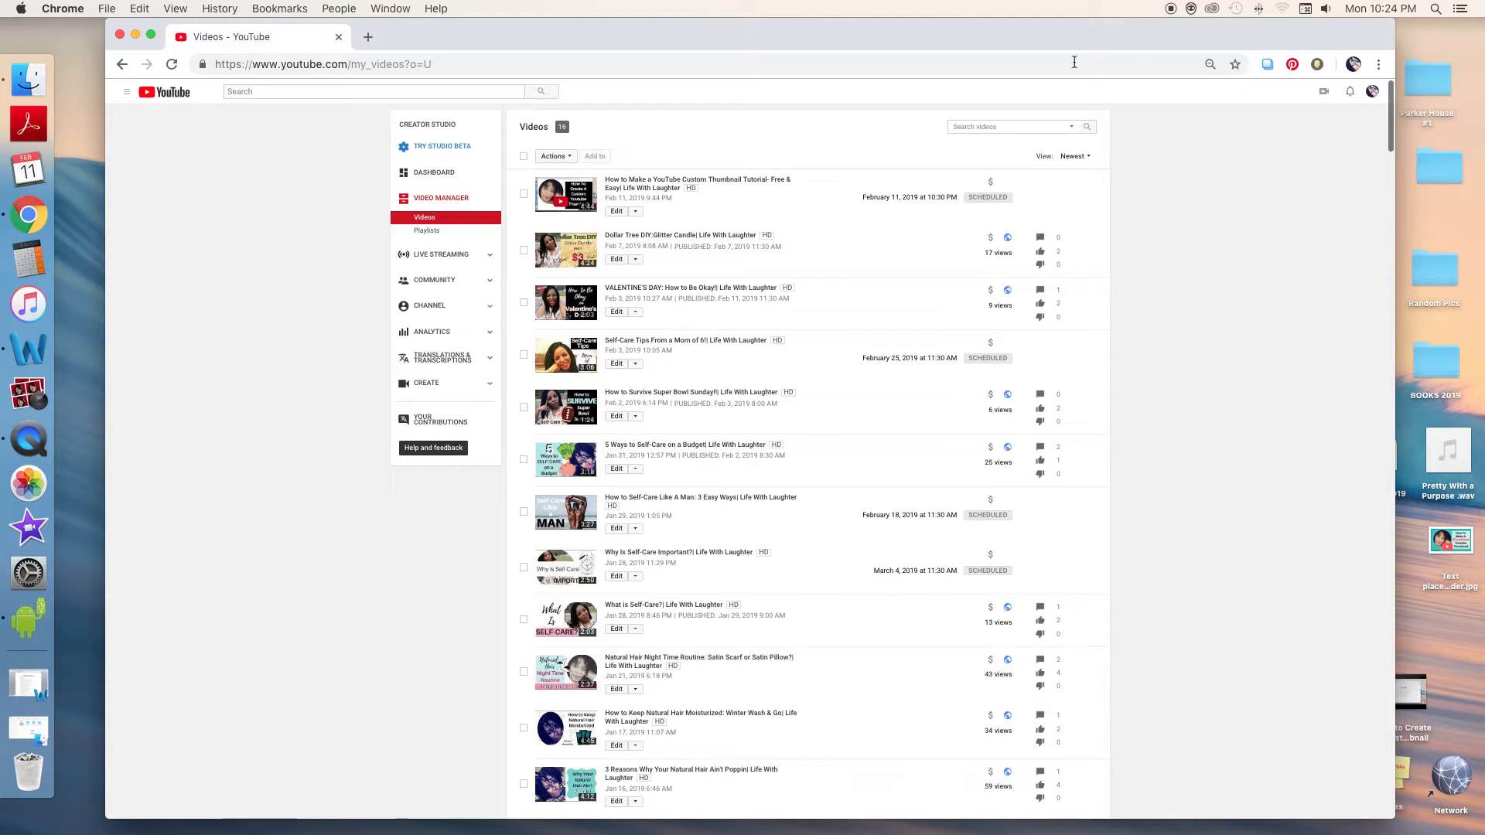
{"action": "mouse_move", "coordinate": [575, 227]}
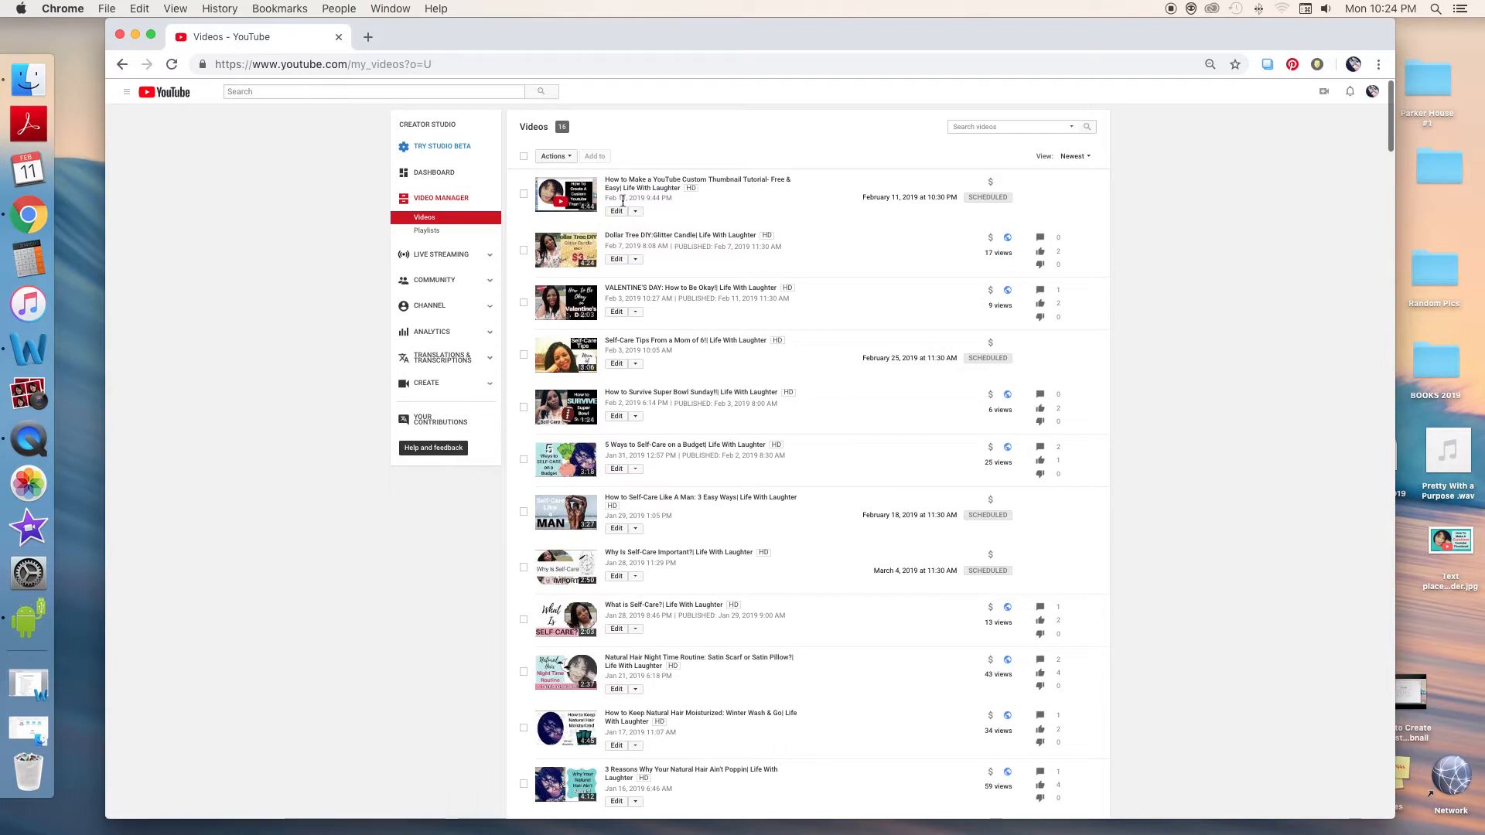
{"action": "left_click", "coordinate": [615, 212]}
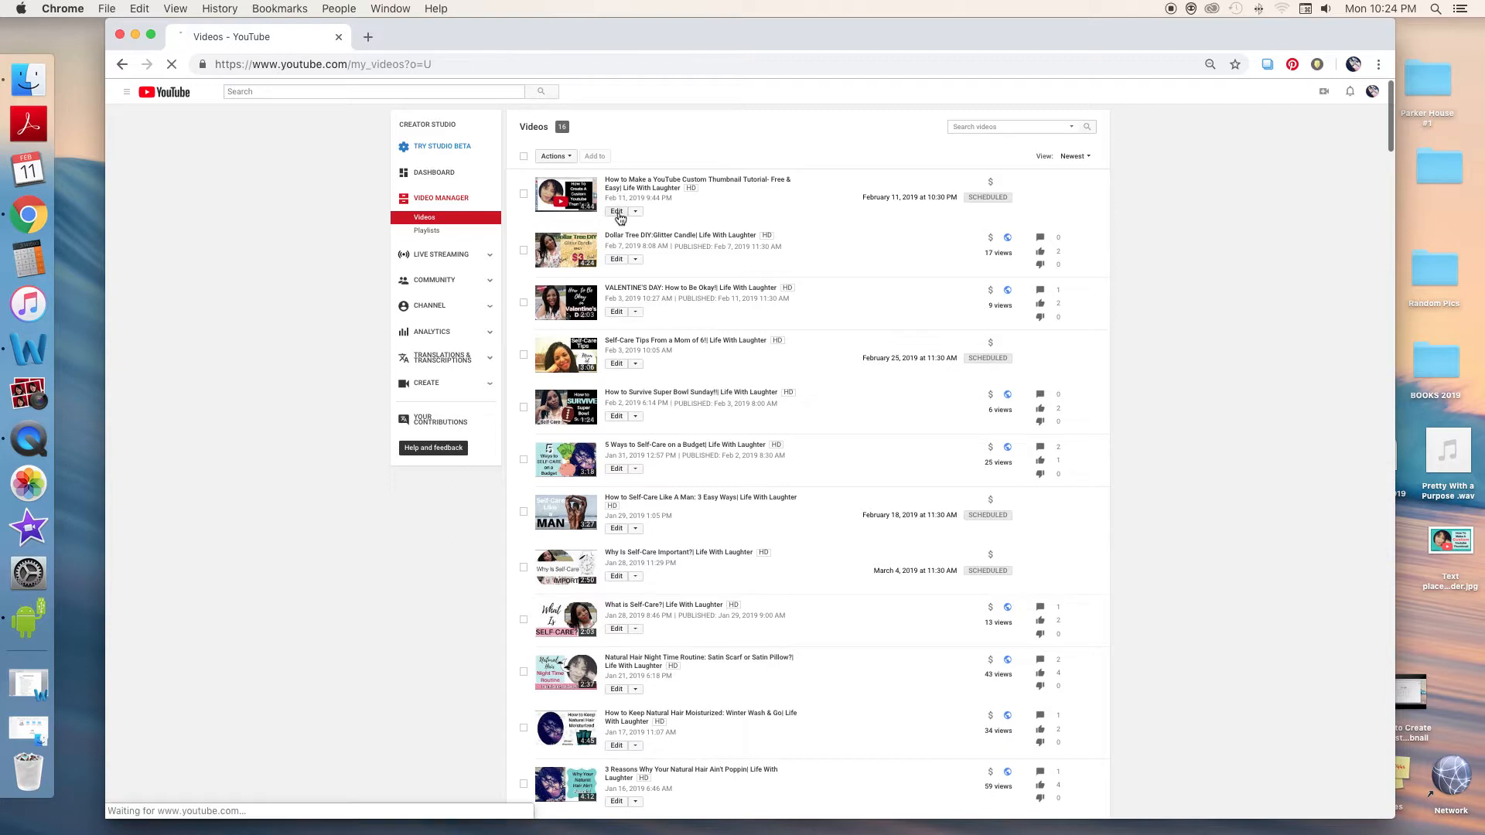
Load the video's Info & Settings page and start choosing a custom thumbnail file
{"action": "left_click", "coordinate": [616, 212]}
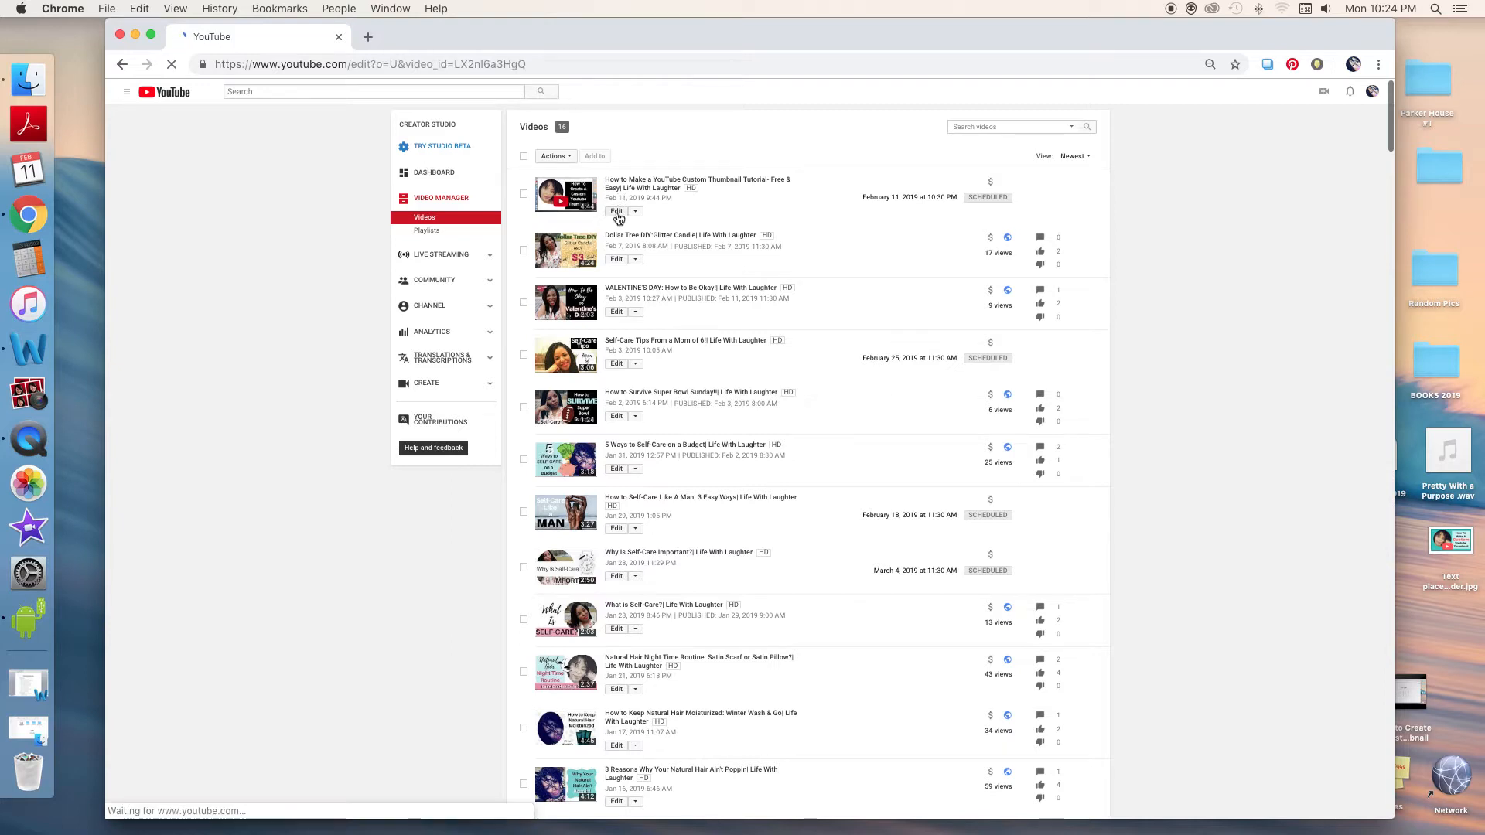
{"action": "left_click", "coordinate": [615, 210]}
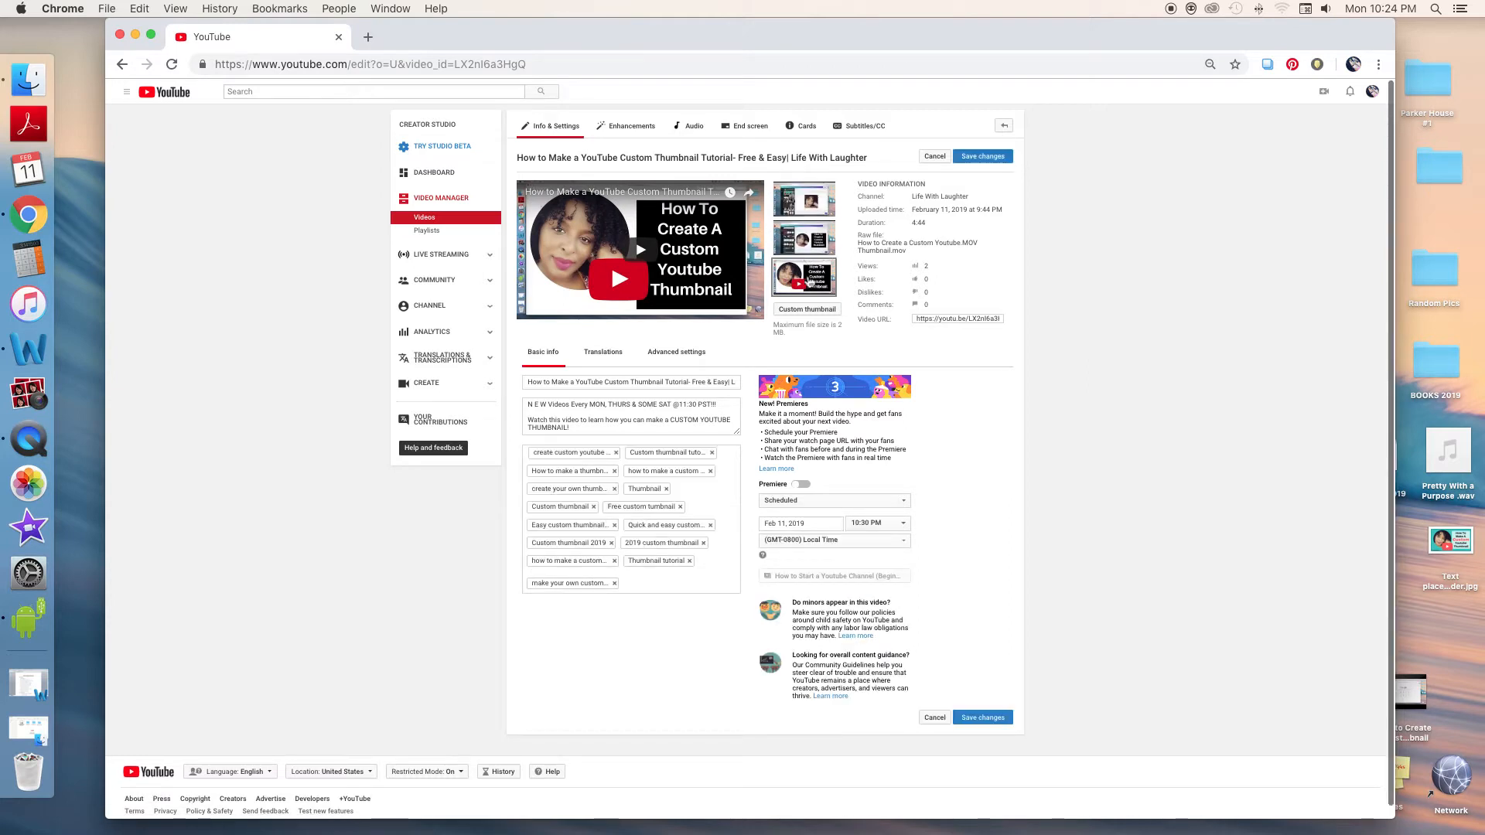
{"action": "mouse_move", "coordinate": [804, 238]}
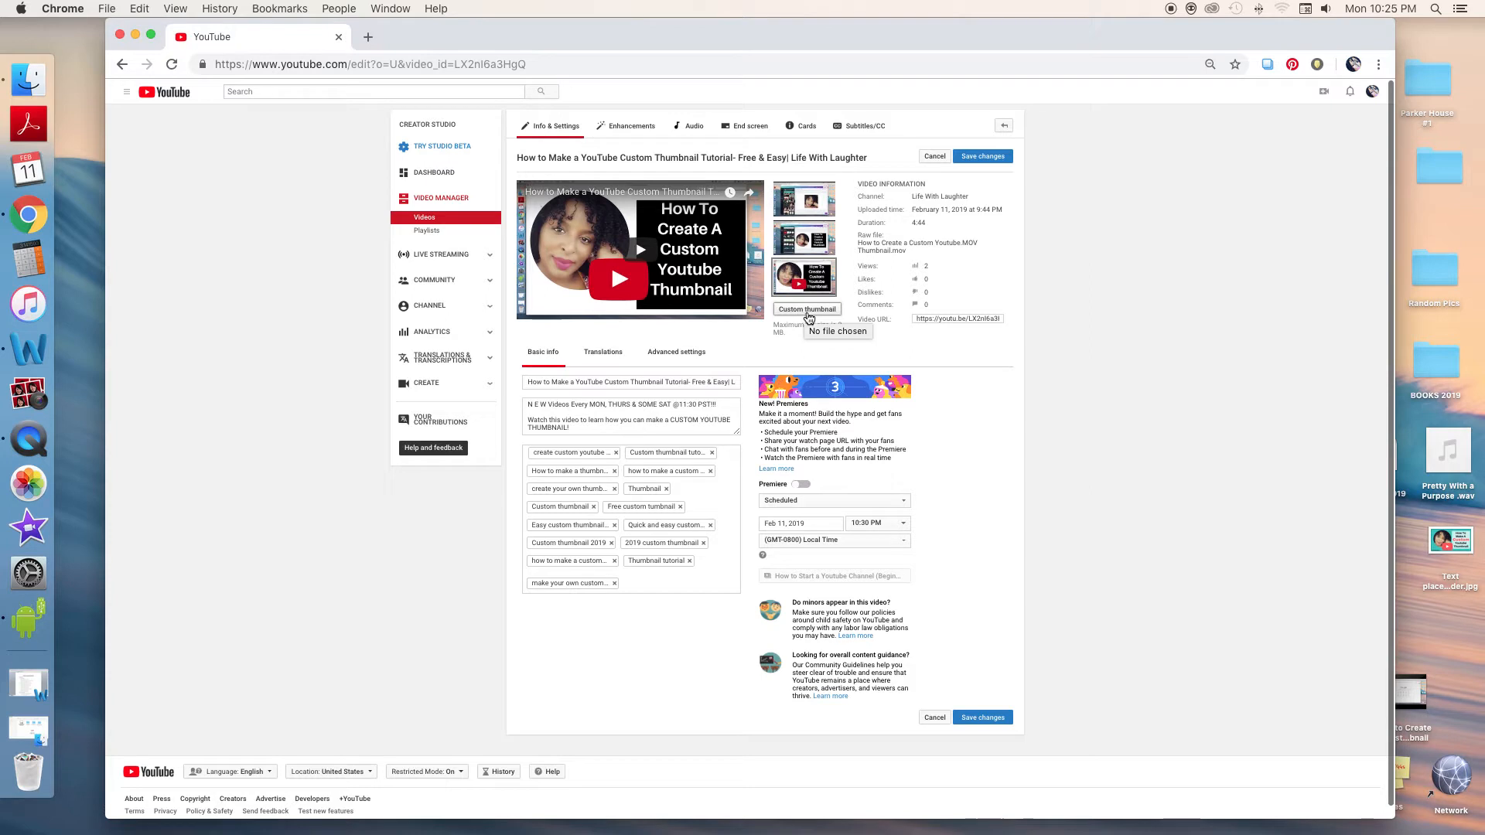
{"action": "left_click", "coordinate": [806, 309]}
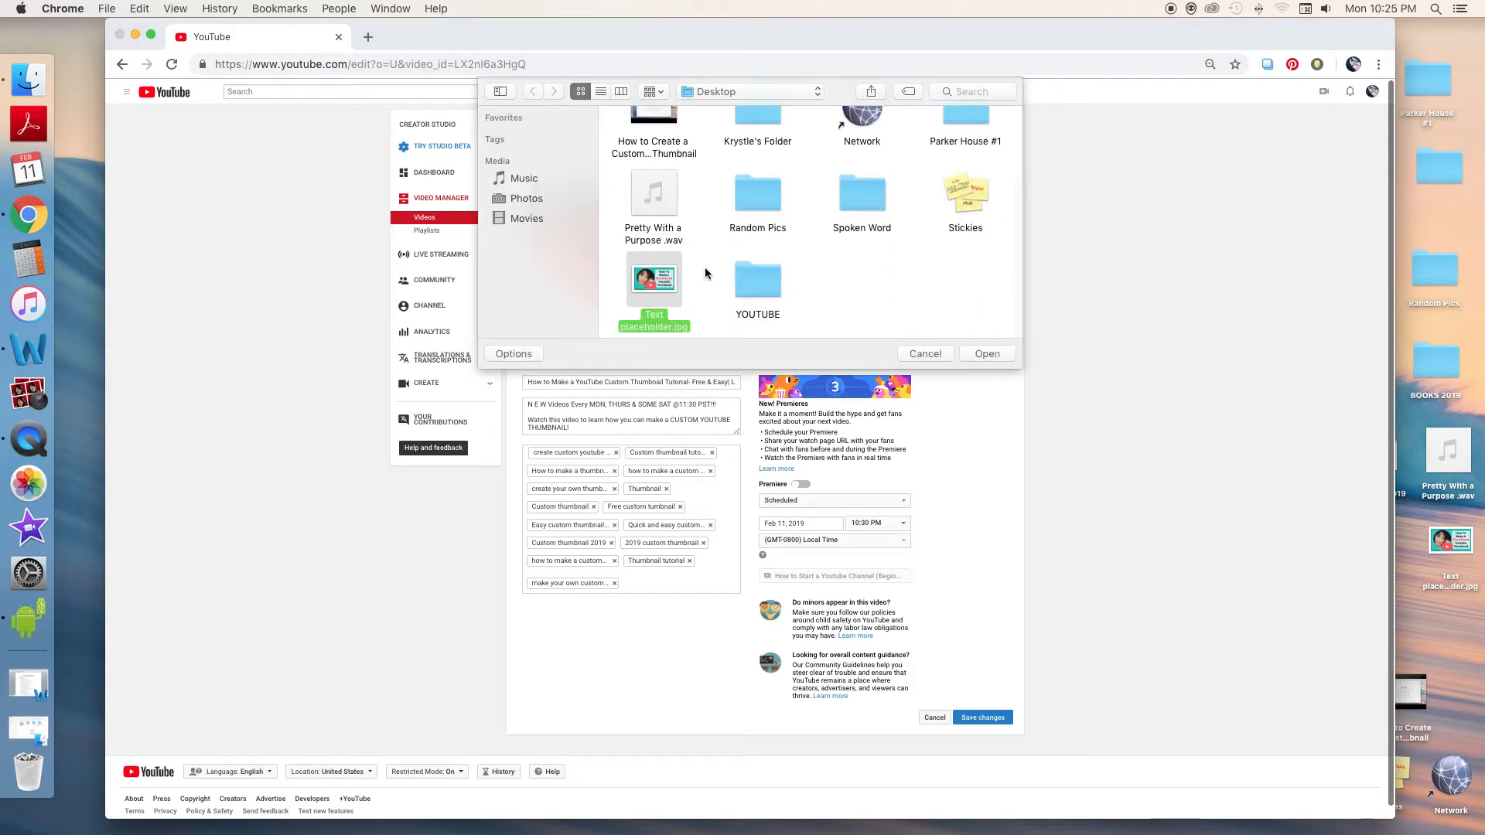
Upload Text placeholder.jpg from the Desktop as the custom thumbnail
{"action": "left_click", "coordinate": [985, 352]}
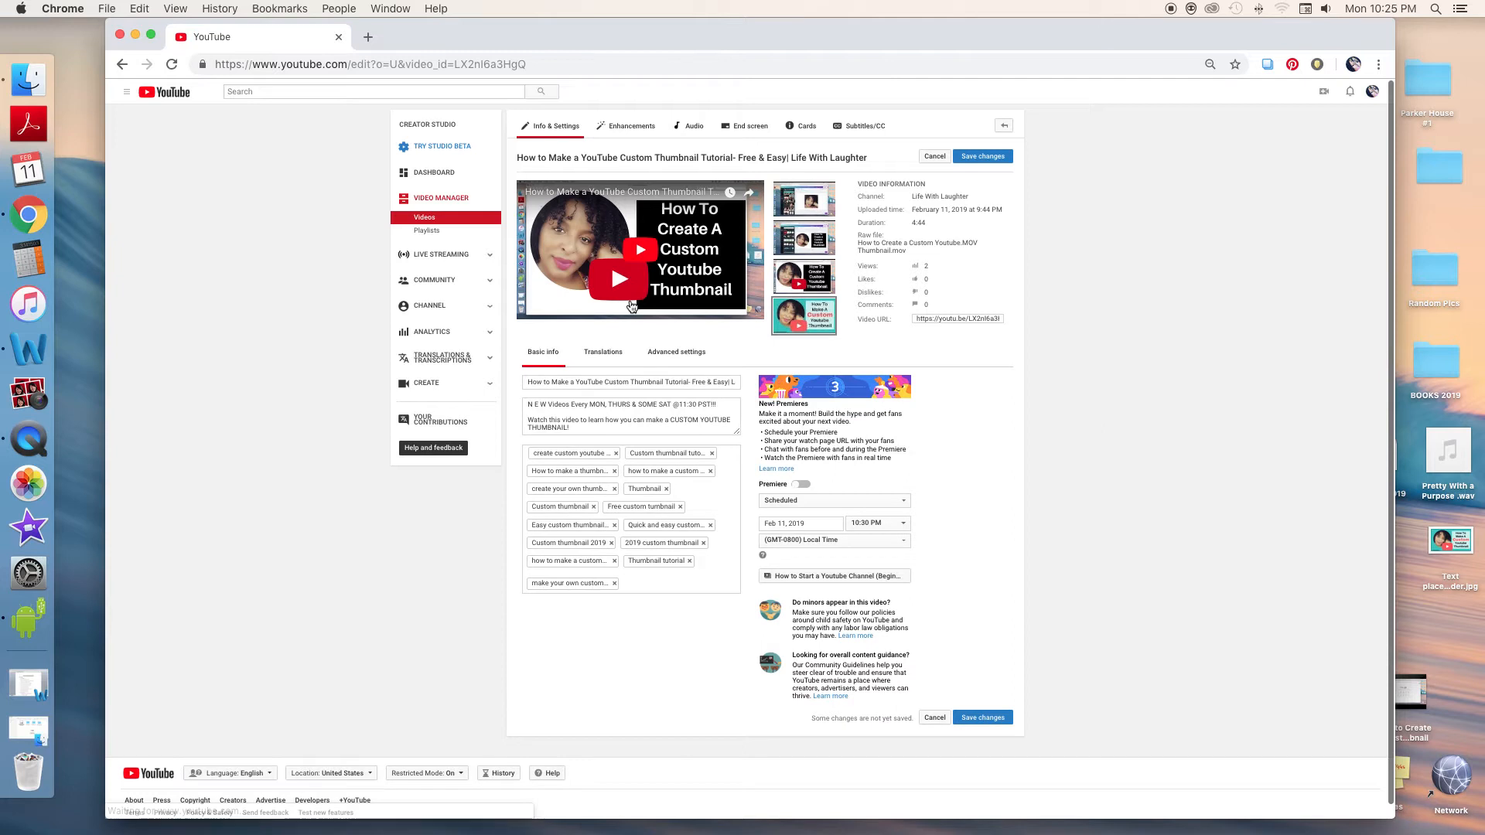
Save the thumbnail change and return to the Video Manager videos list
{"action": "left_click", "coordinate": [981, 155]}
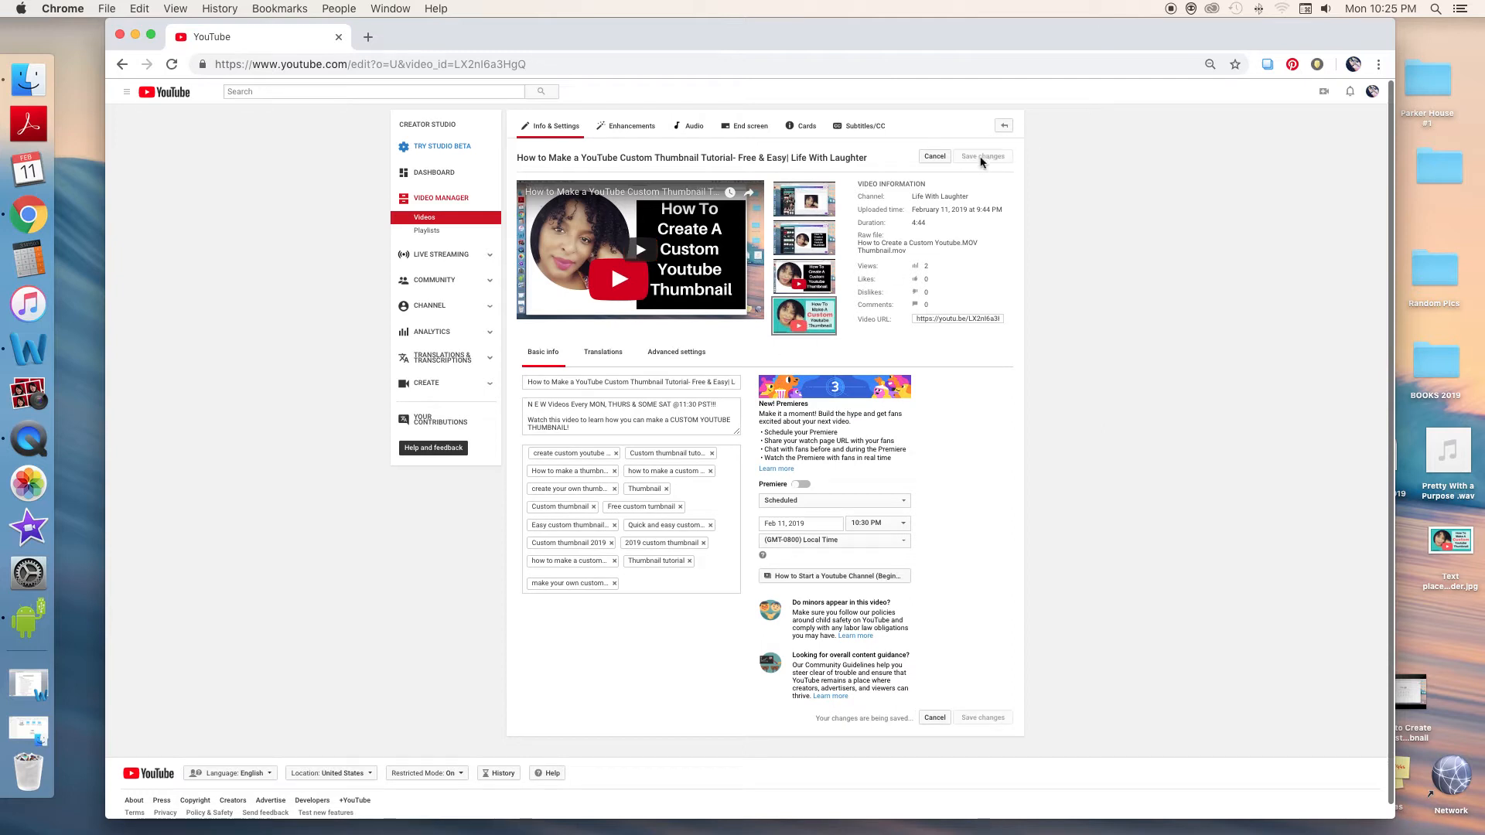
{"action": "mouse_move", "coordinate": [982, 156]}
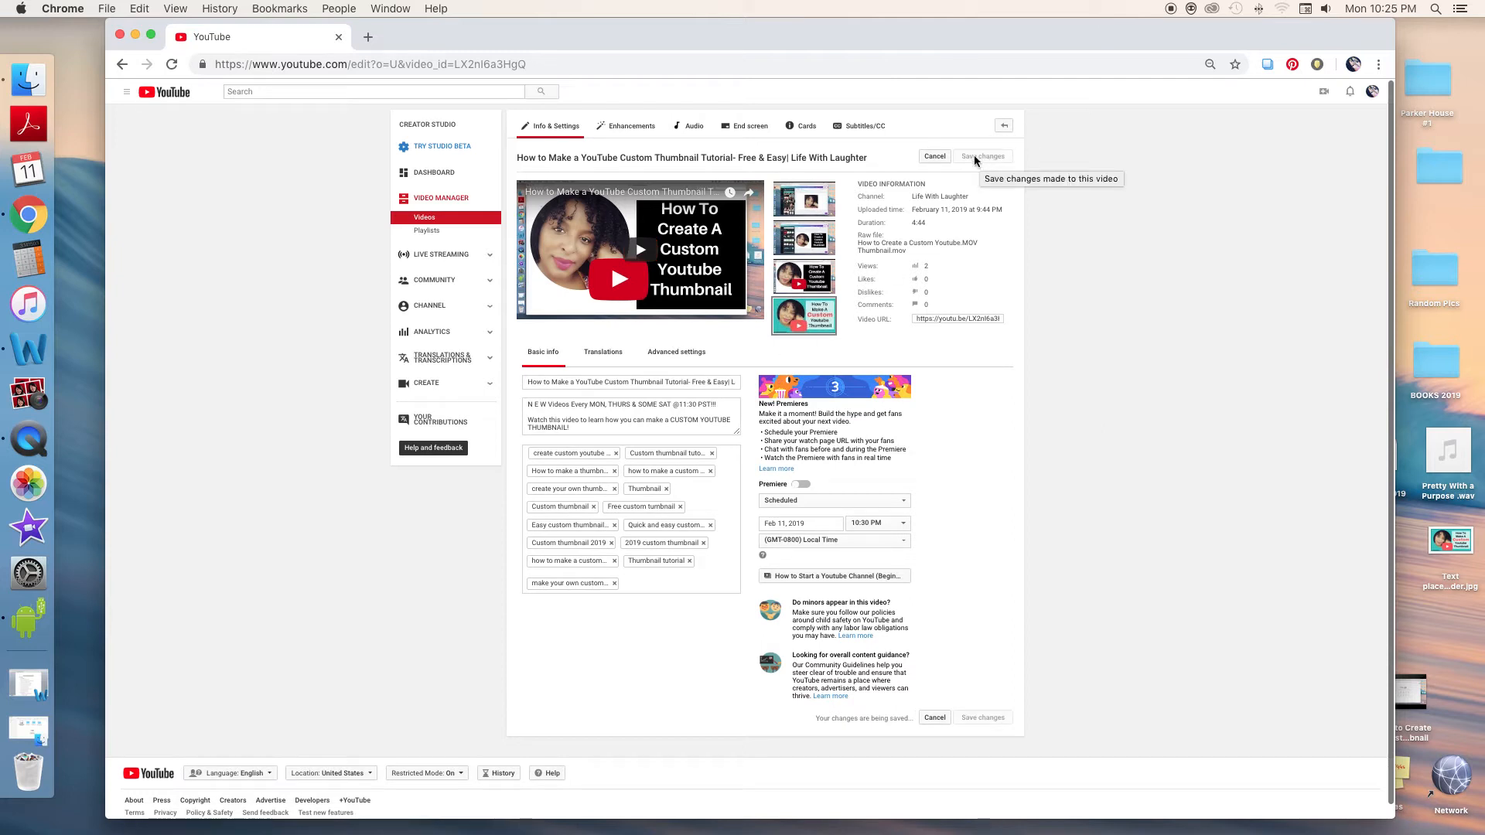
{"action": "left_click", "coordinate": [424, 217]}
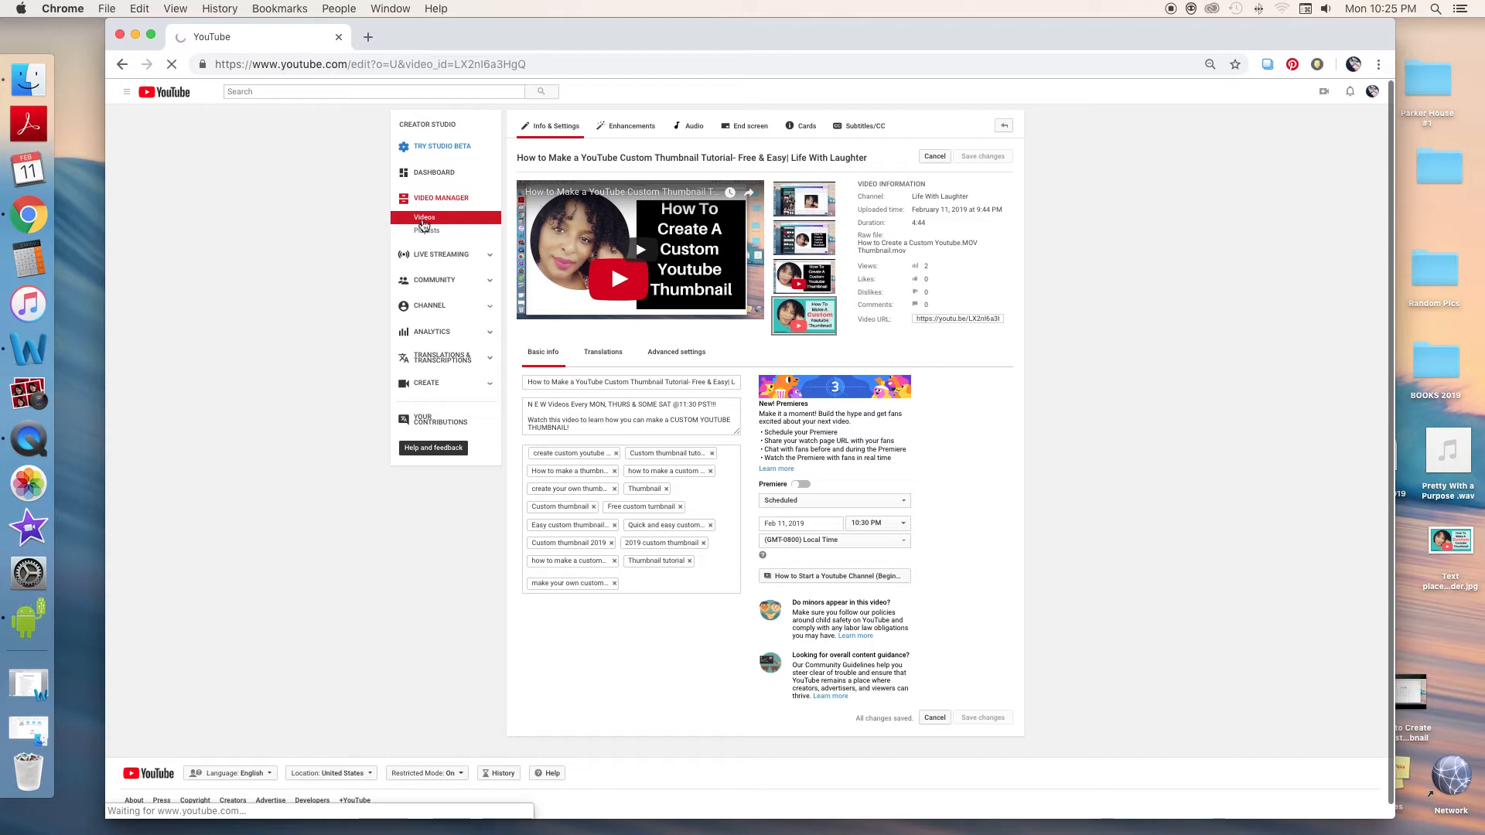
{"action": "left_click", "coordinate": [424, 218]}
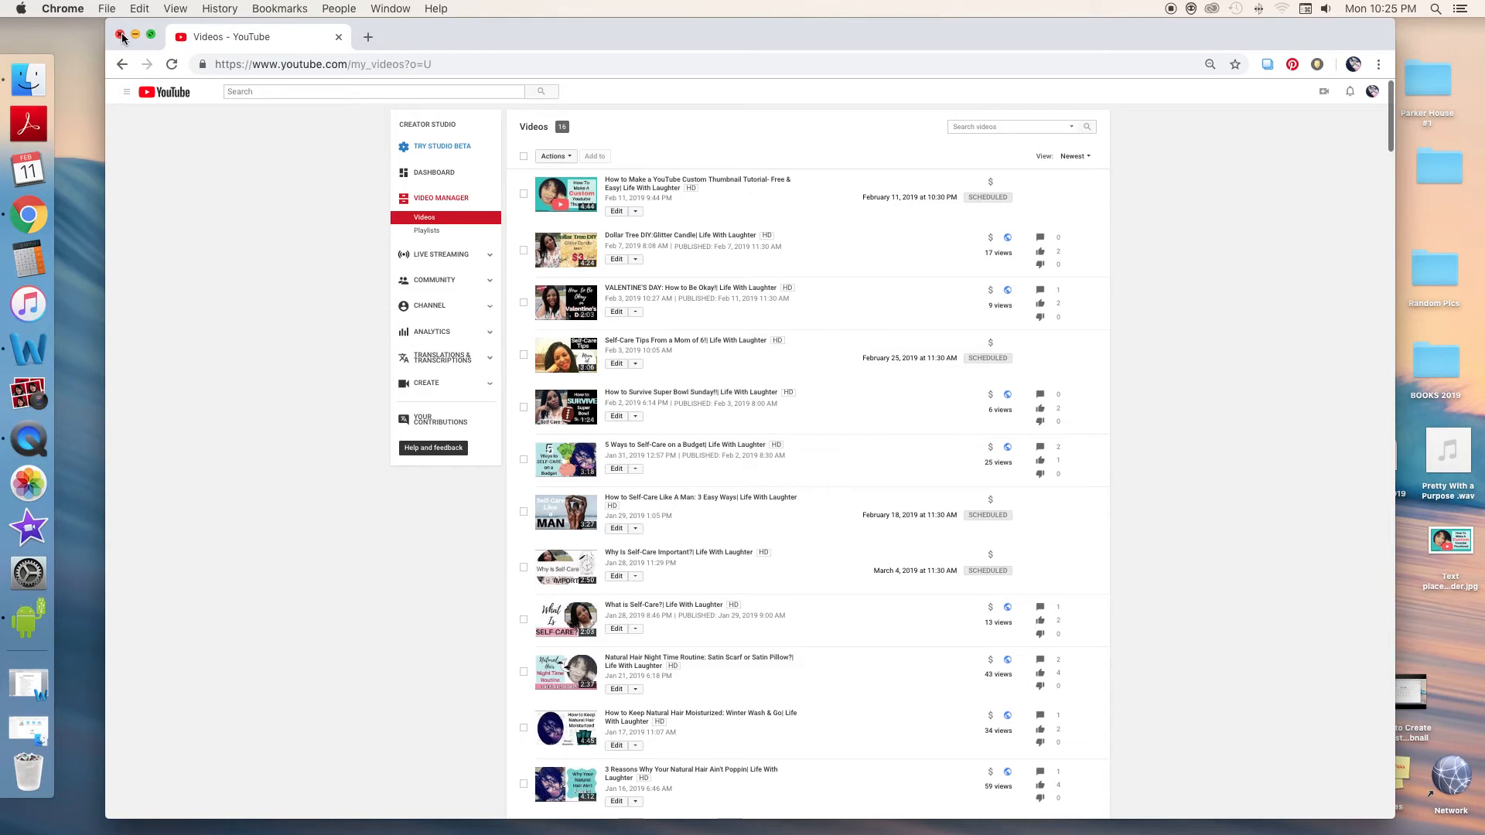
Close Chrome and view Text placeholder.jpg full-size in Preview
{"action": "left_click", "coordinate": [123, 35]}
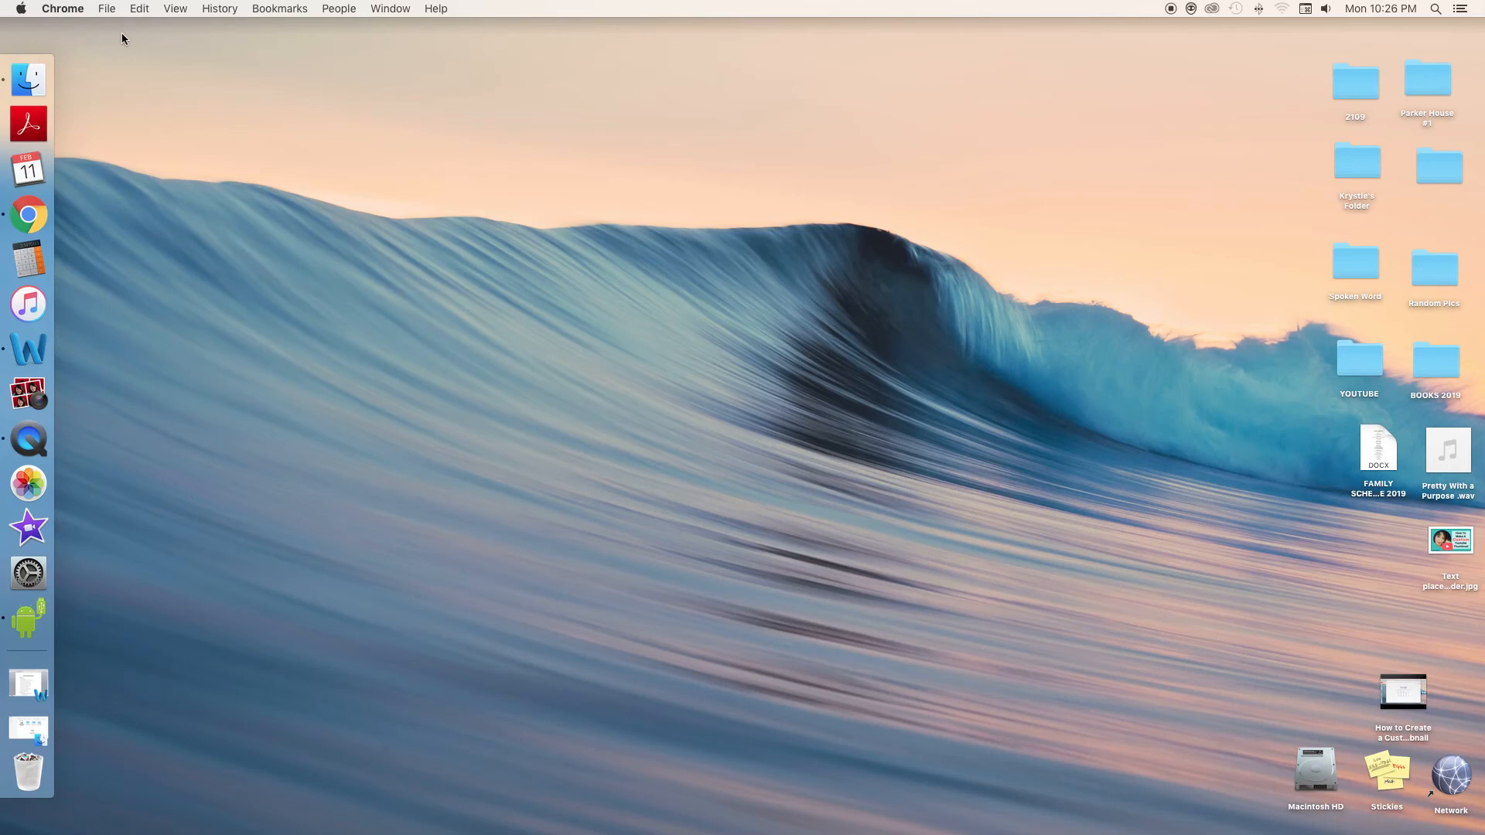
{"action": "mouse_move", "coordinate": [929, 425]}
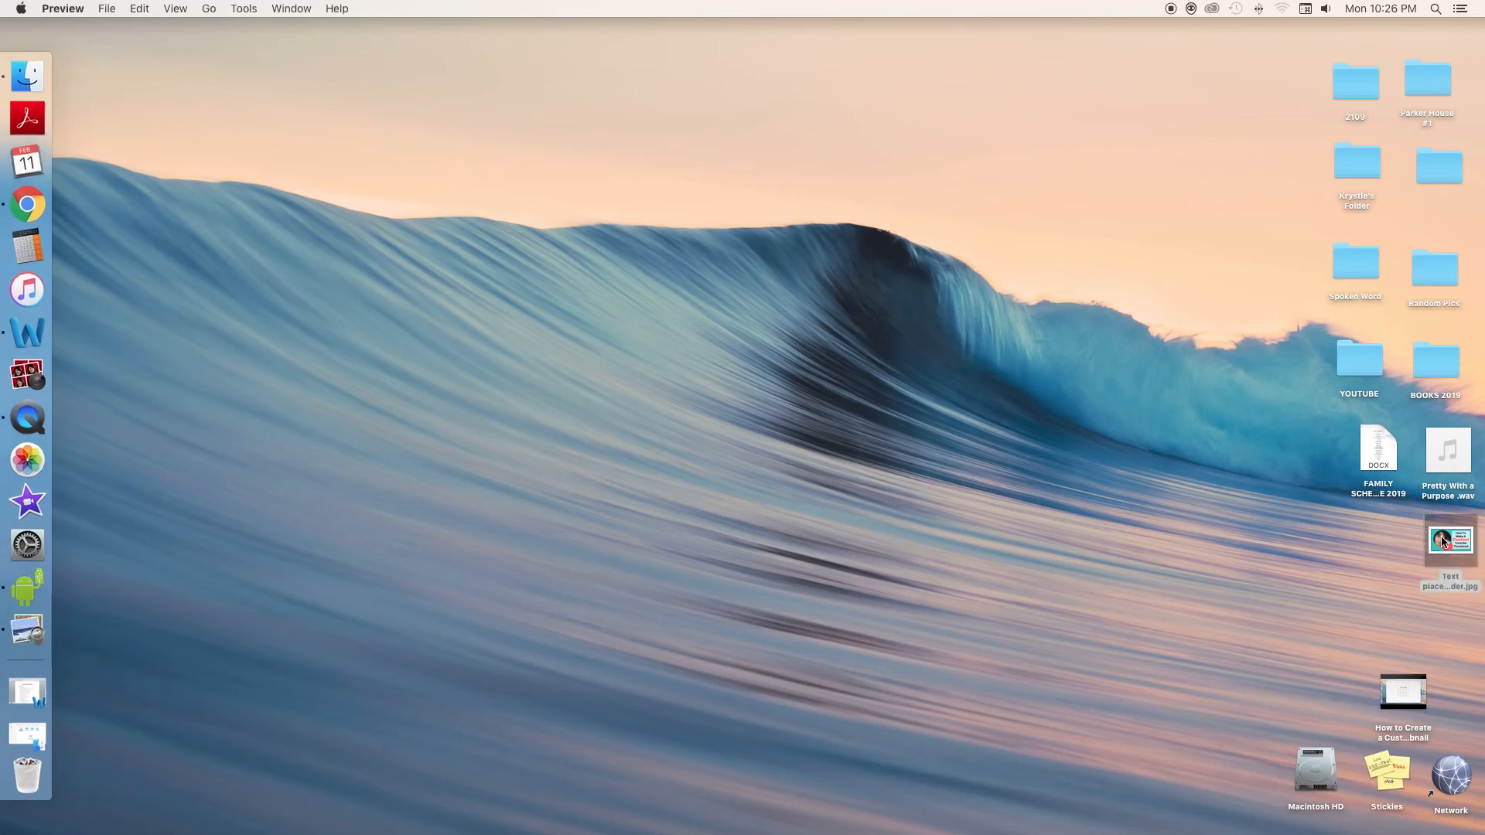
{"action": "double_click", "coordinate": [1447, 541]}
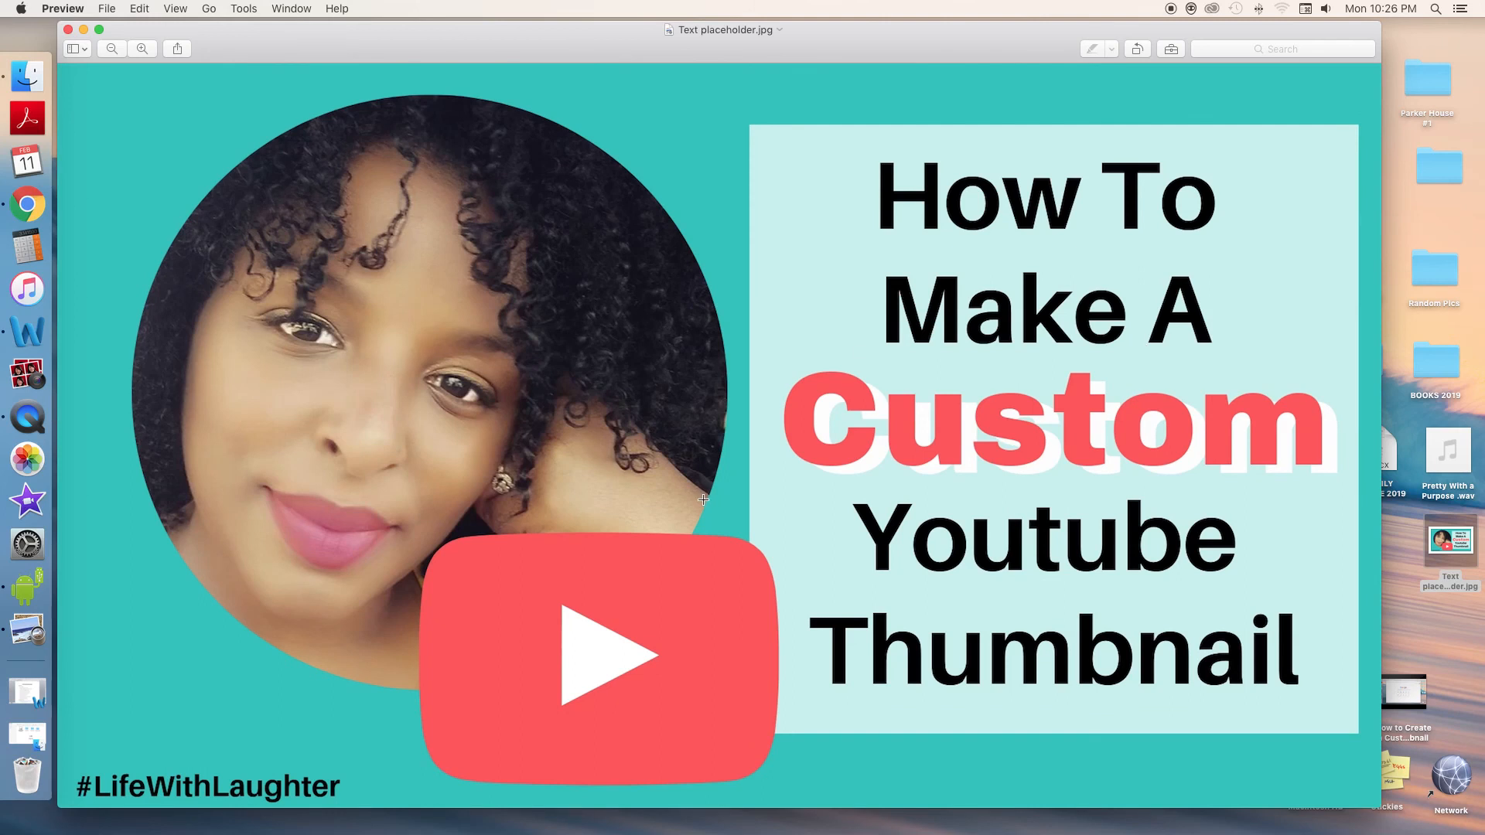